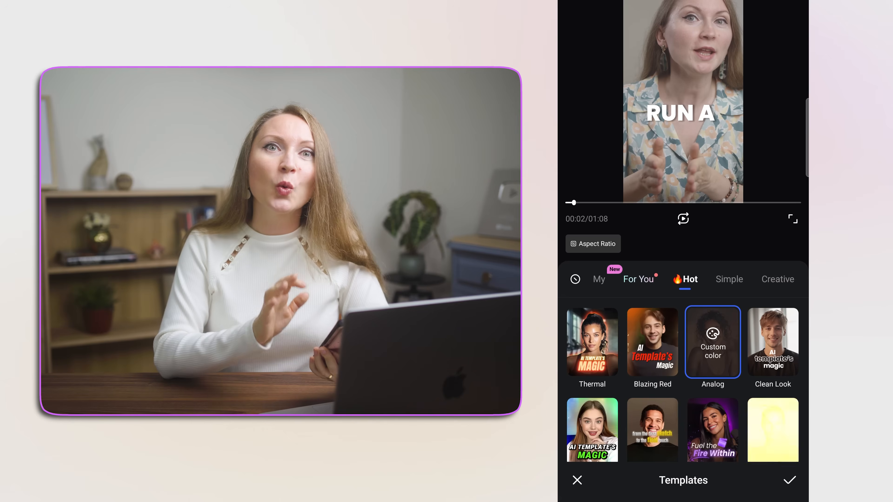
Choose the Cyclops visual hook style for the AI hook in place of Earth Zoom.
scroll(down, 3)
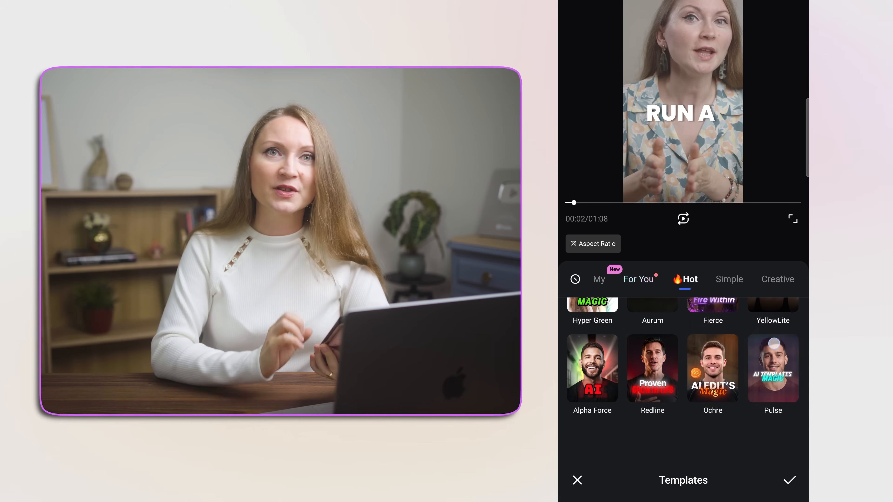
click(592, 243)
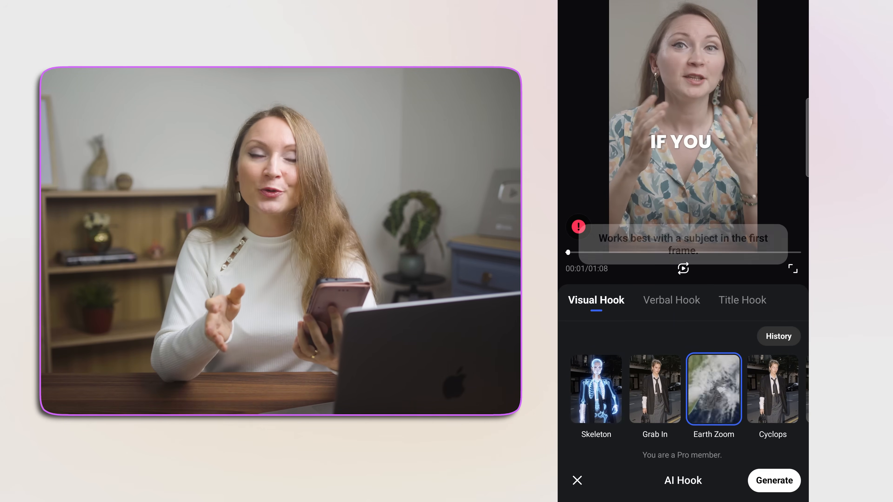
click(772, 389)
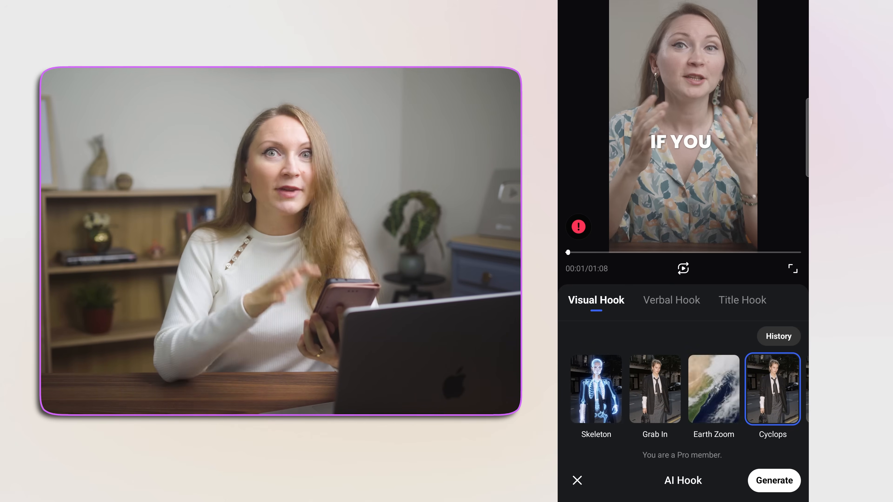